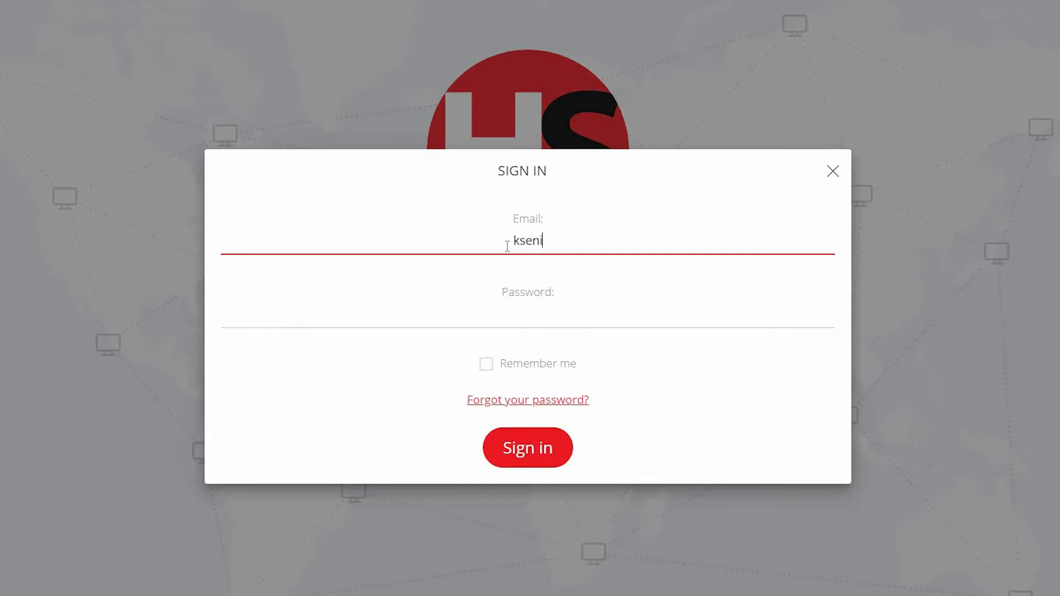
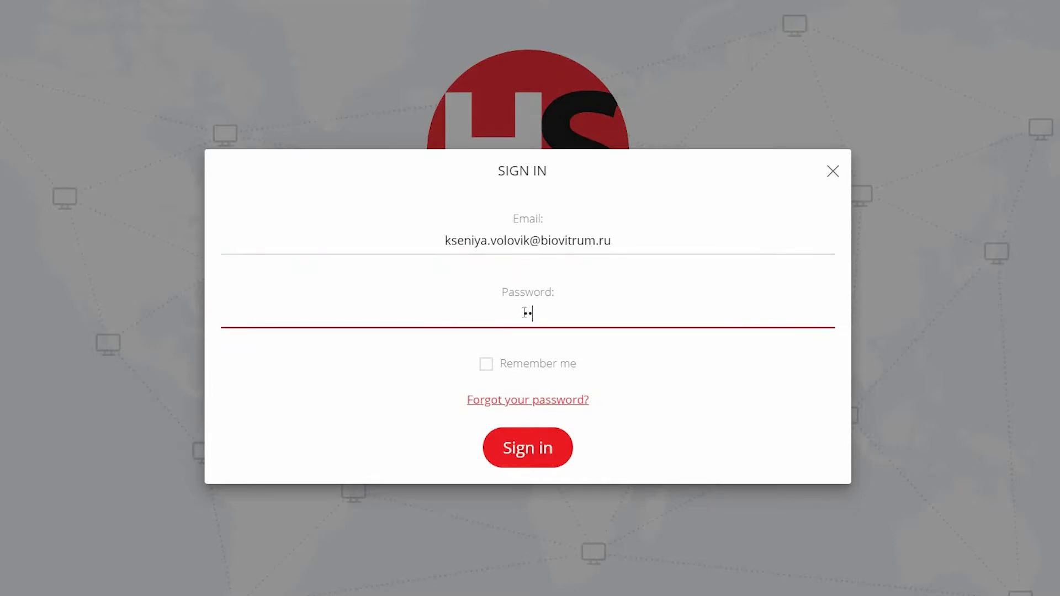
left_click(528, 447)
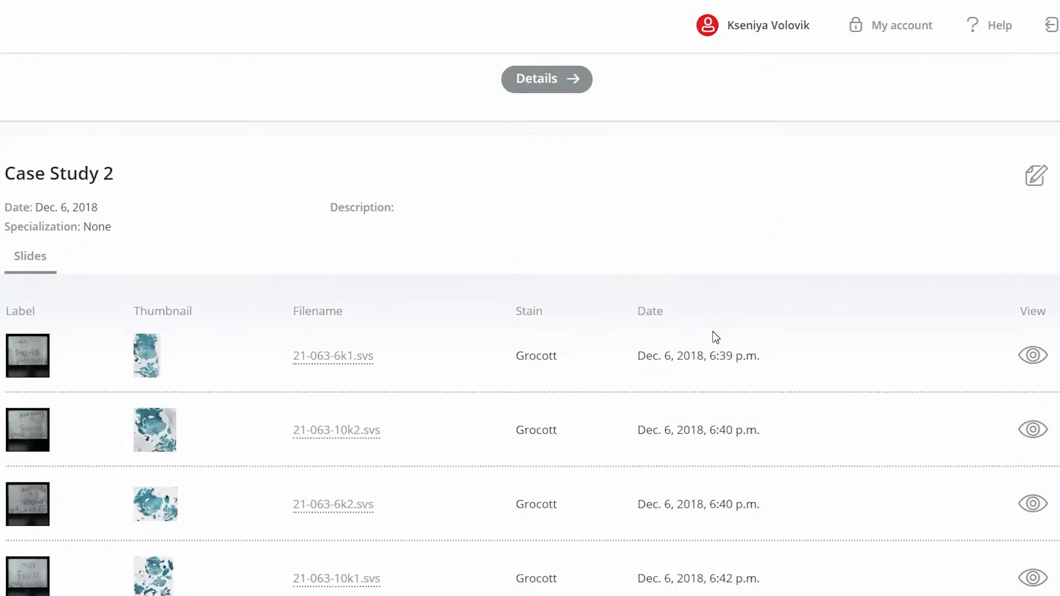
Magnify the muscle tissue slide and comment 'this case must be provided'.
scroll("down", 3)
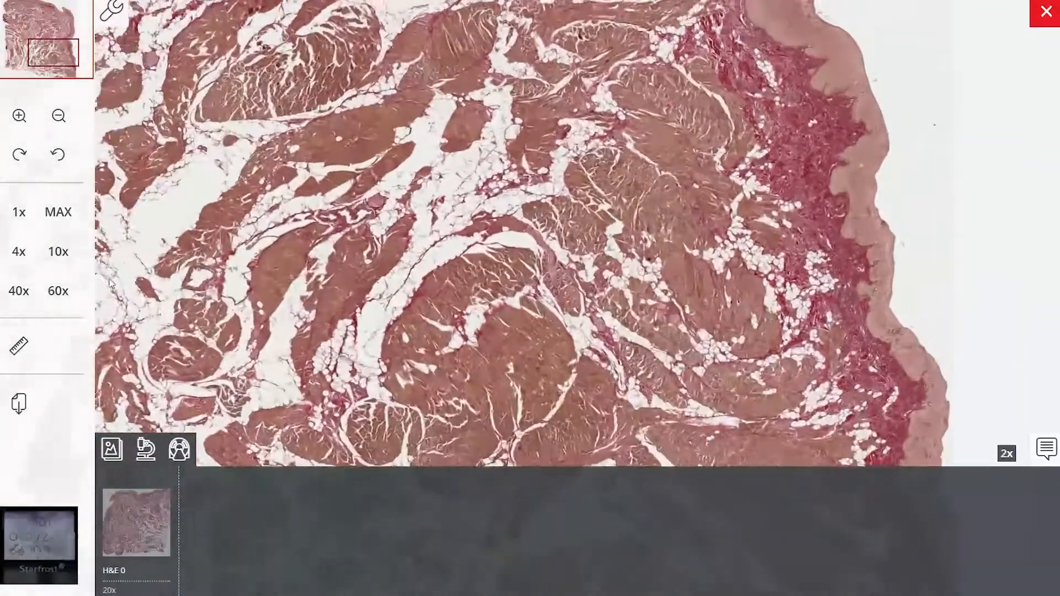
left_click(19, 291)
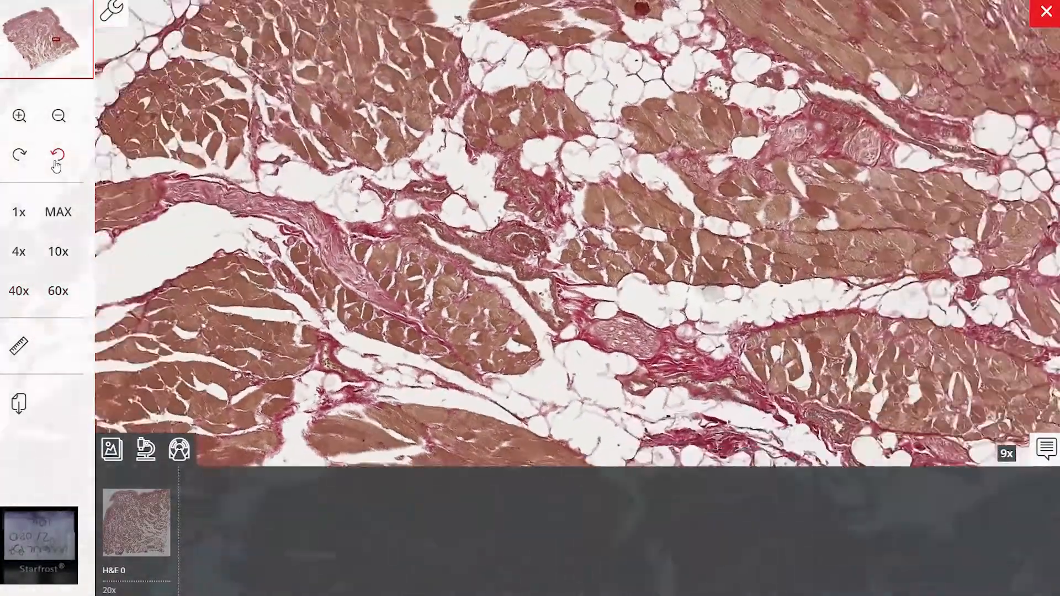
left_click(1045, 11)
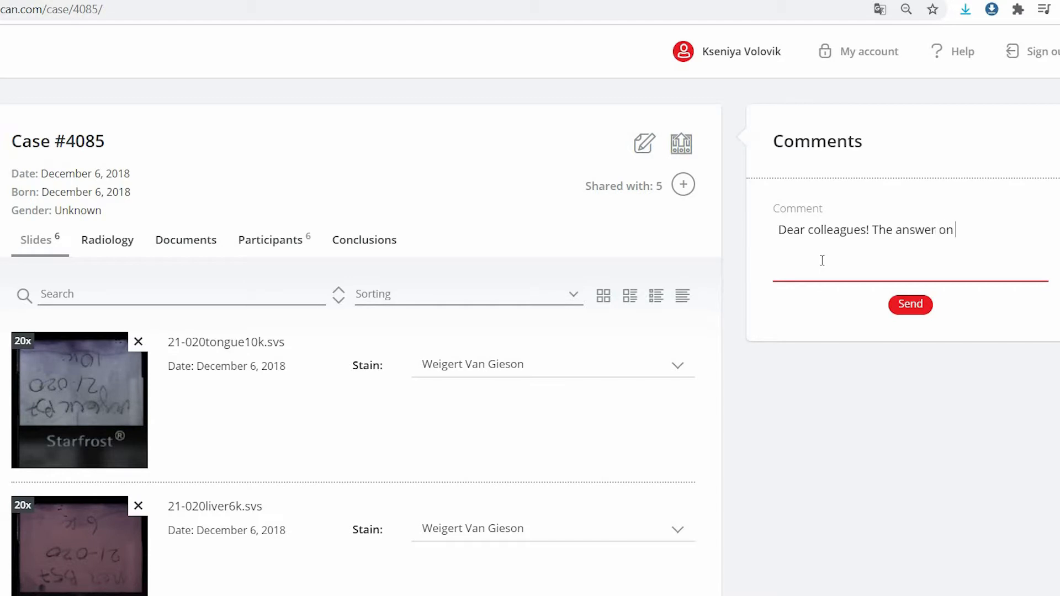
type("this case must be provided")
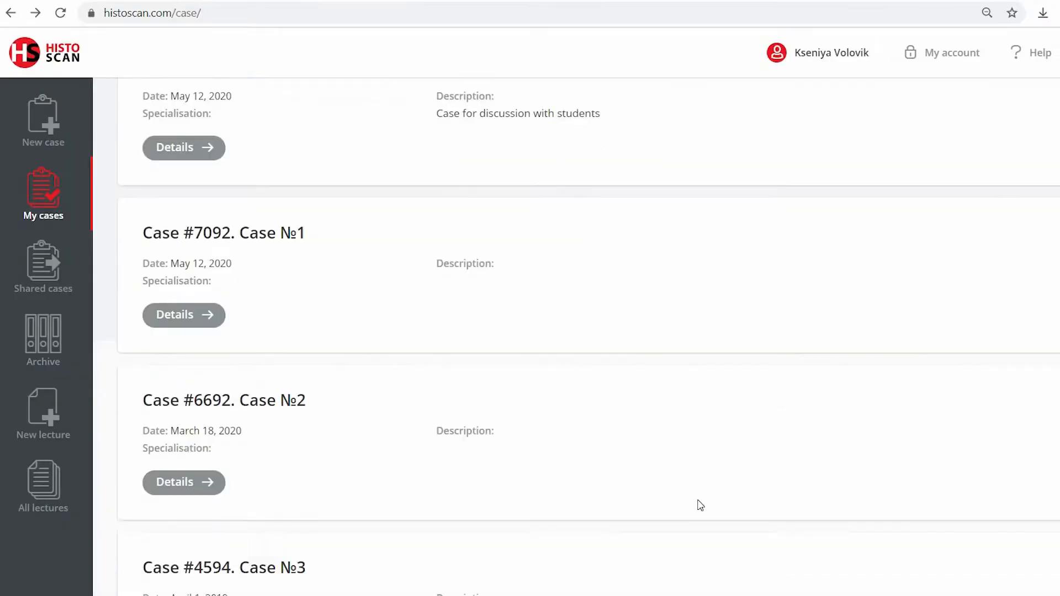
View a slide of case #4114, then show a lecture's slide table.
scroll("down", 3)
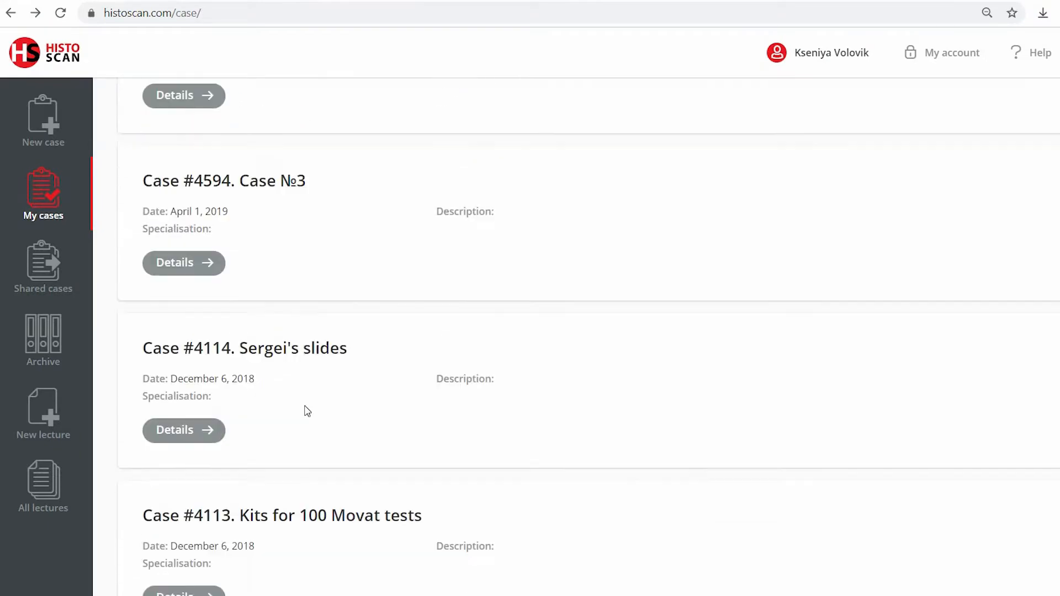
left_click(173, 430)
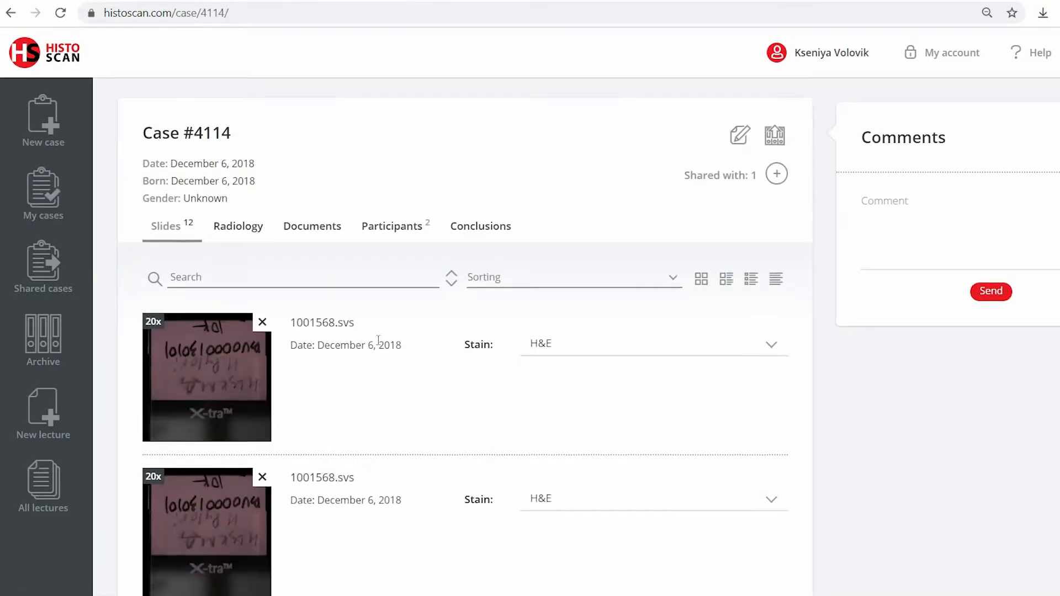
left_click(206, 377)
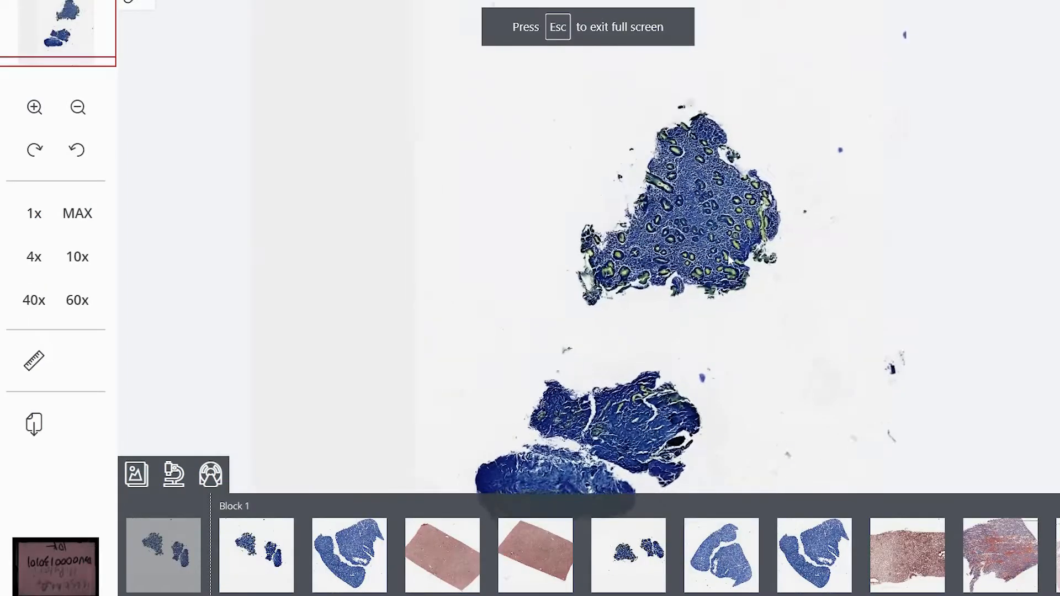
left_click(33, 299)
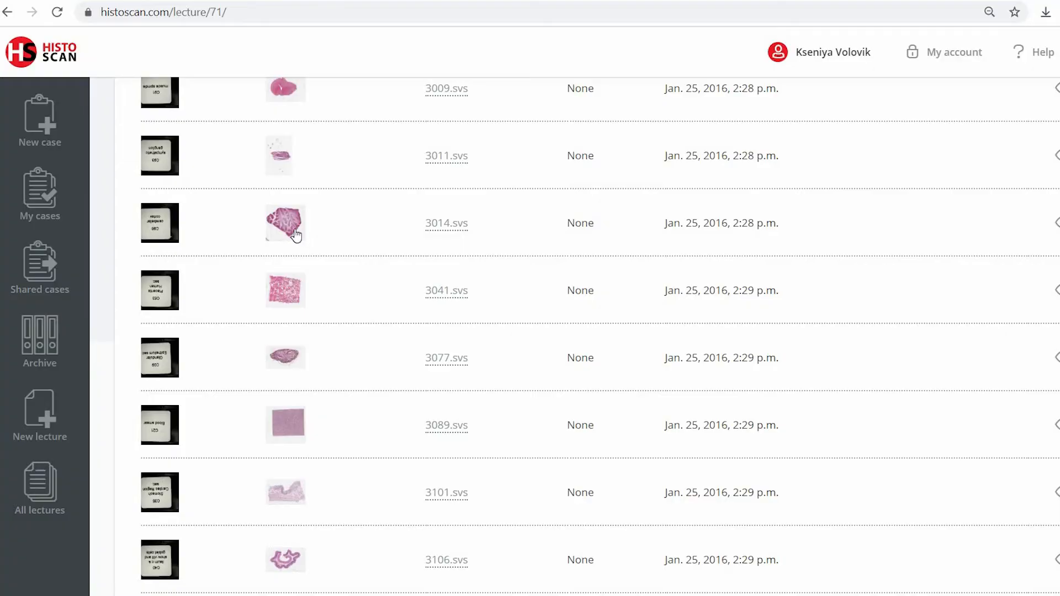
View the cerebellar cortex slide up close in the viewer.
left_click(285, 223)
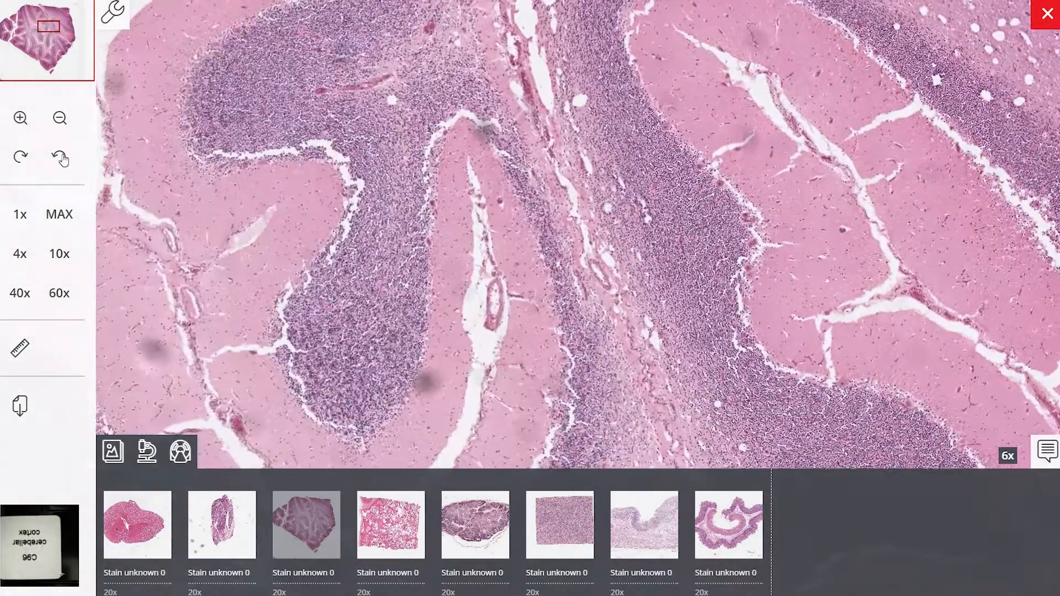
left_click(1045, 14)
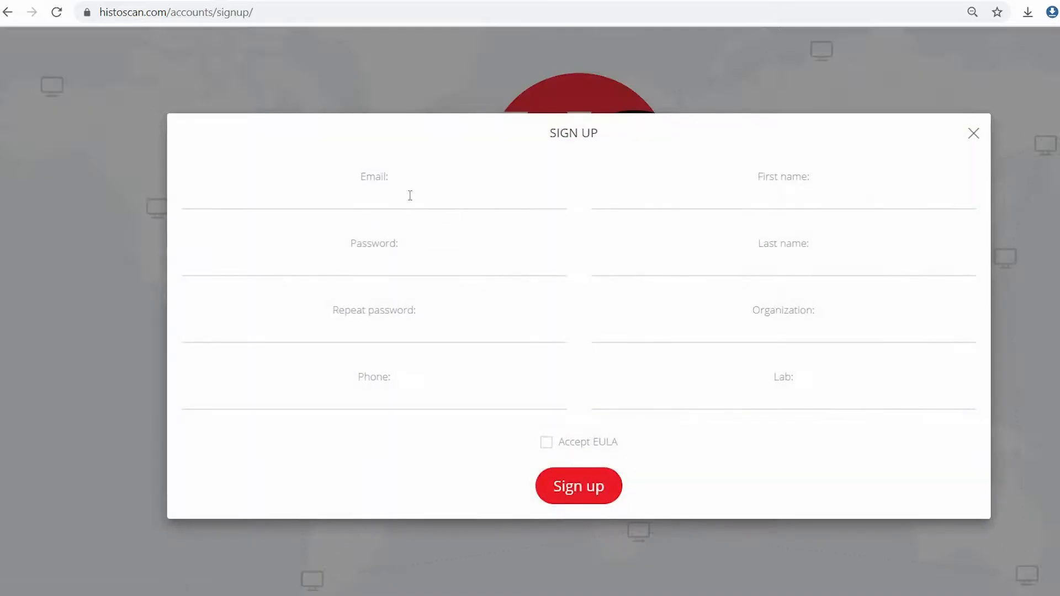
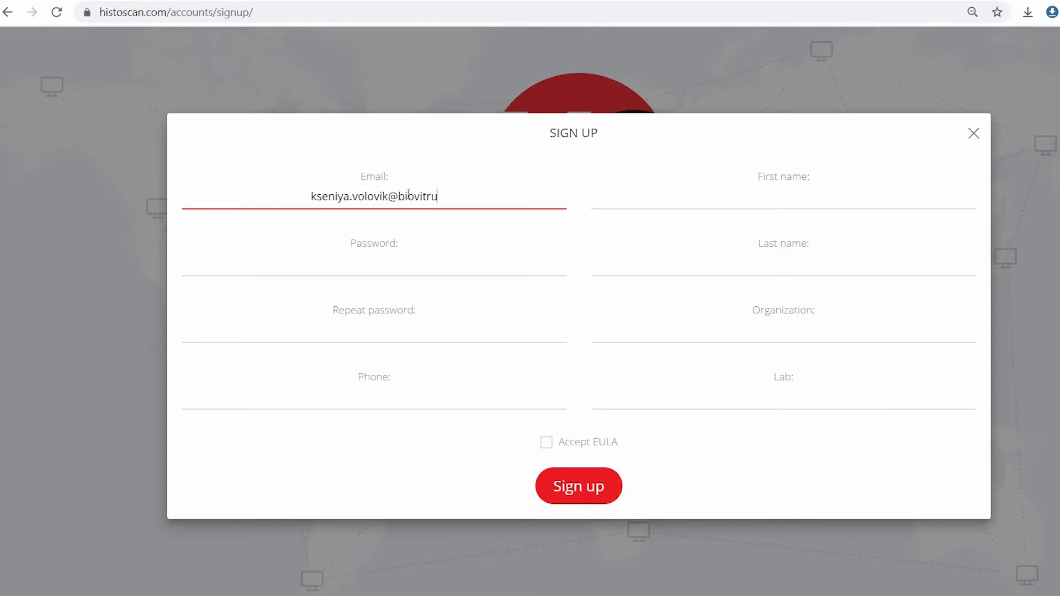
Activate the account from the HistoScan email in Gmail and sign in.
left_click(263, 10)
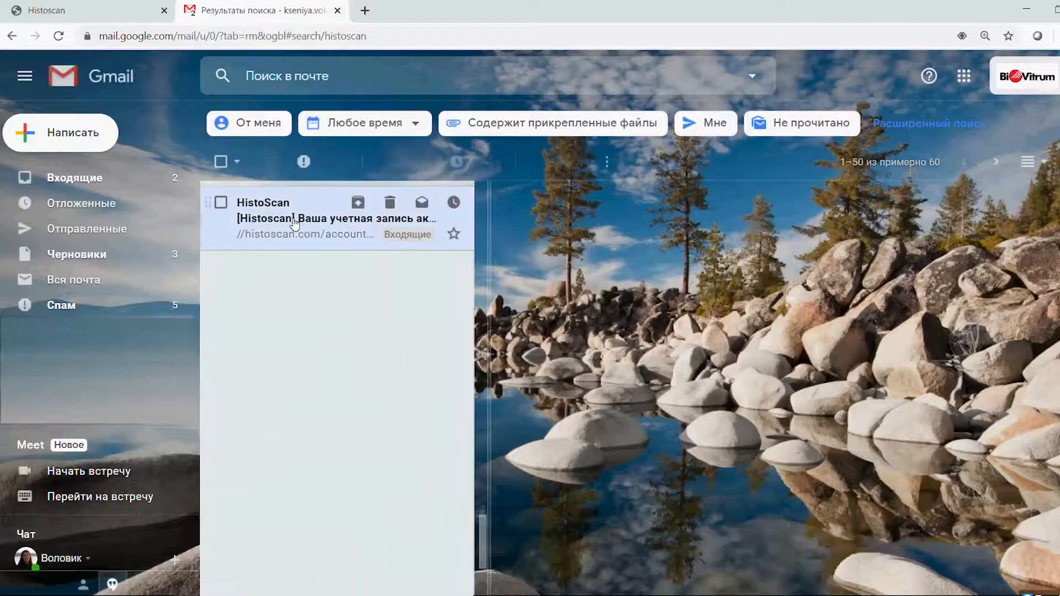
left_click(336, 219)
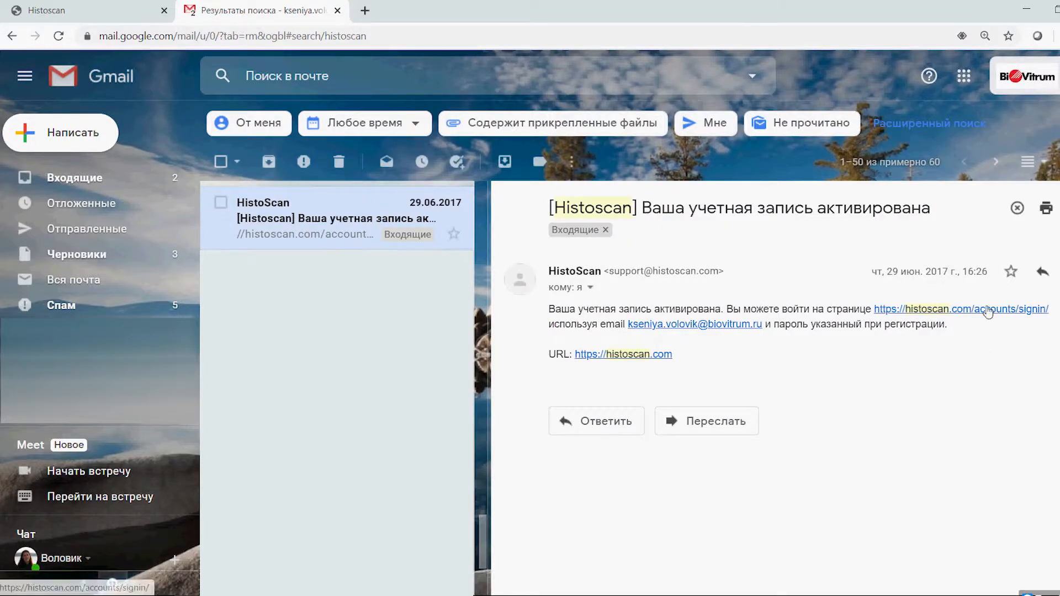
left_click(959, 309)
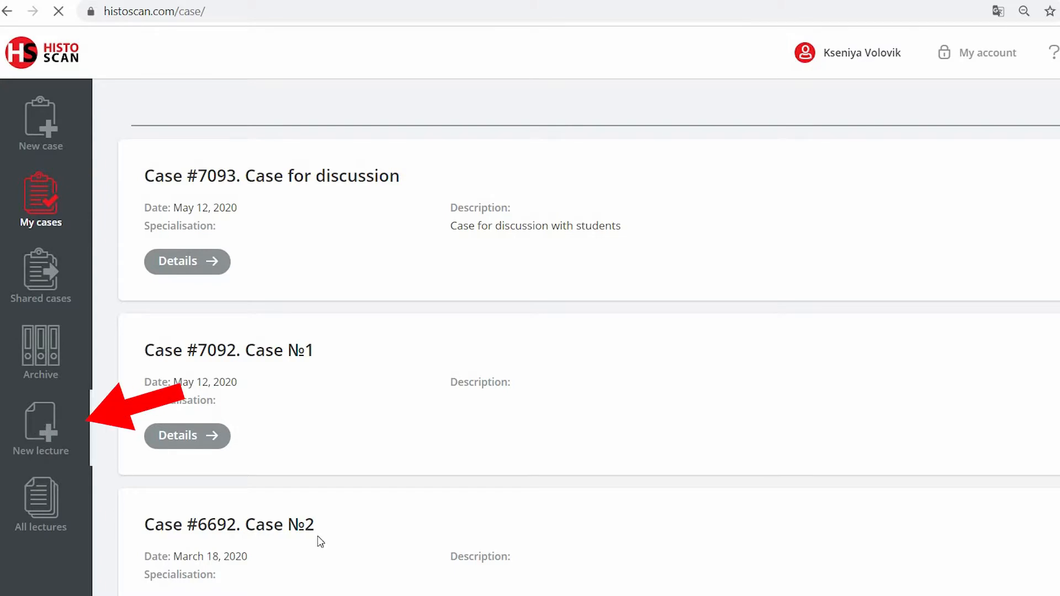
Create a new empty lecture named Lectures for students.
left_click(41, 423)
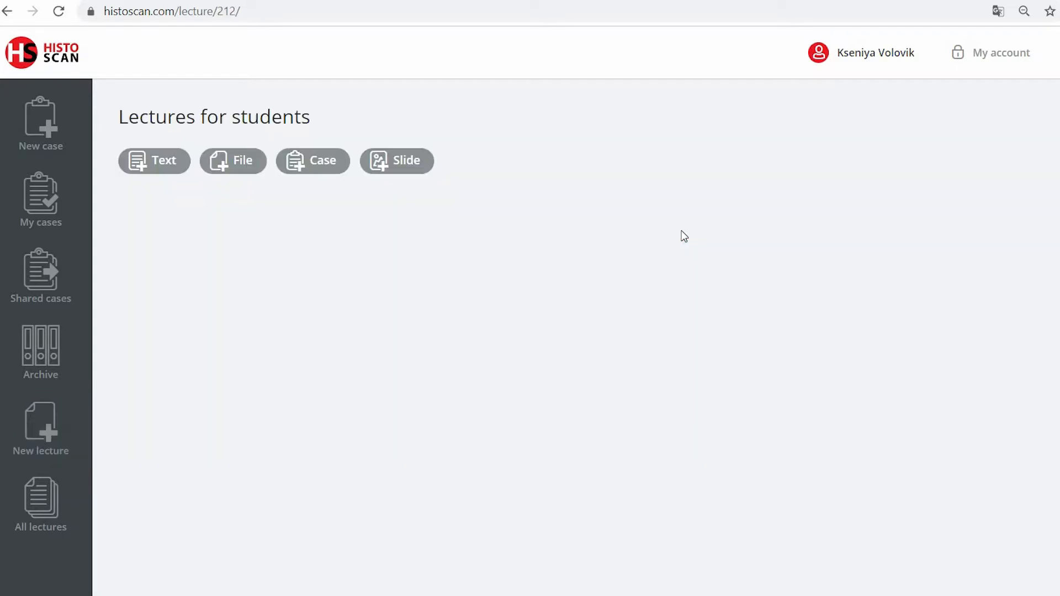
Add a text block 'Lecture #1' reading 'Introductory lecture'.
left_click(153, 161)
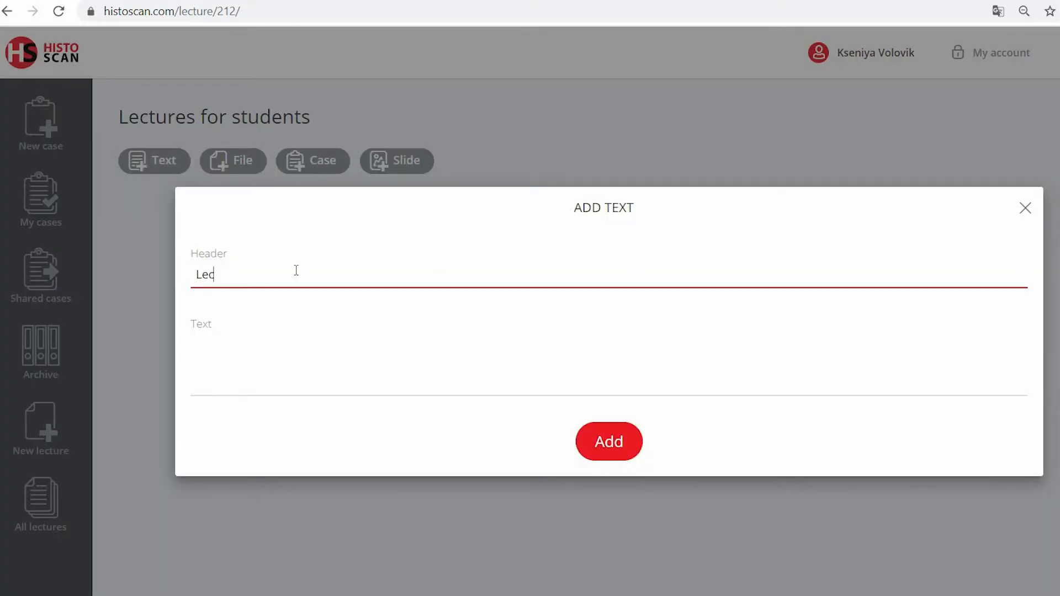
type("ture #1")
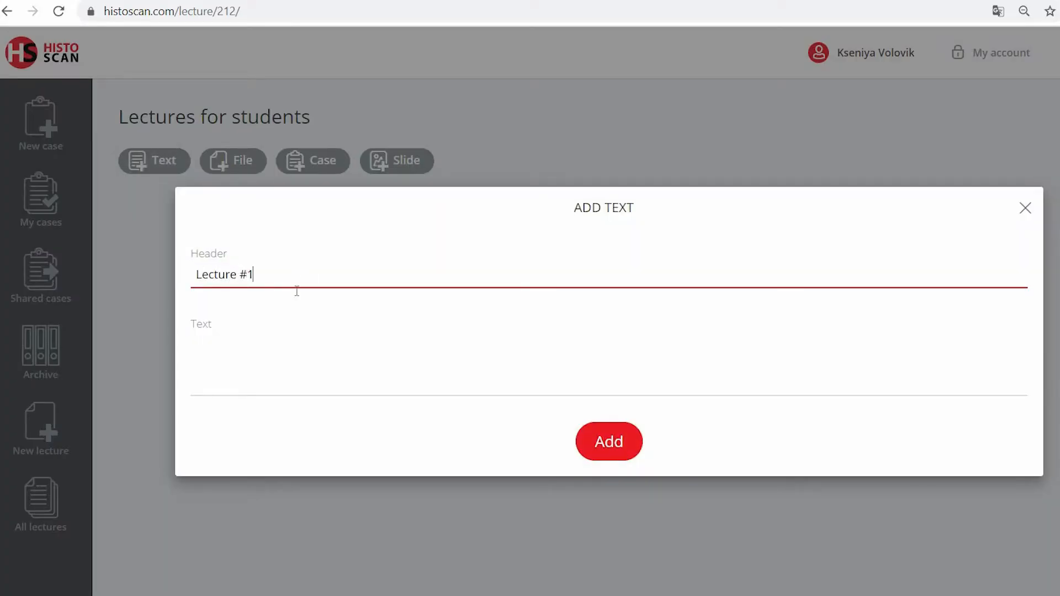
type("Introduct")
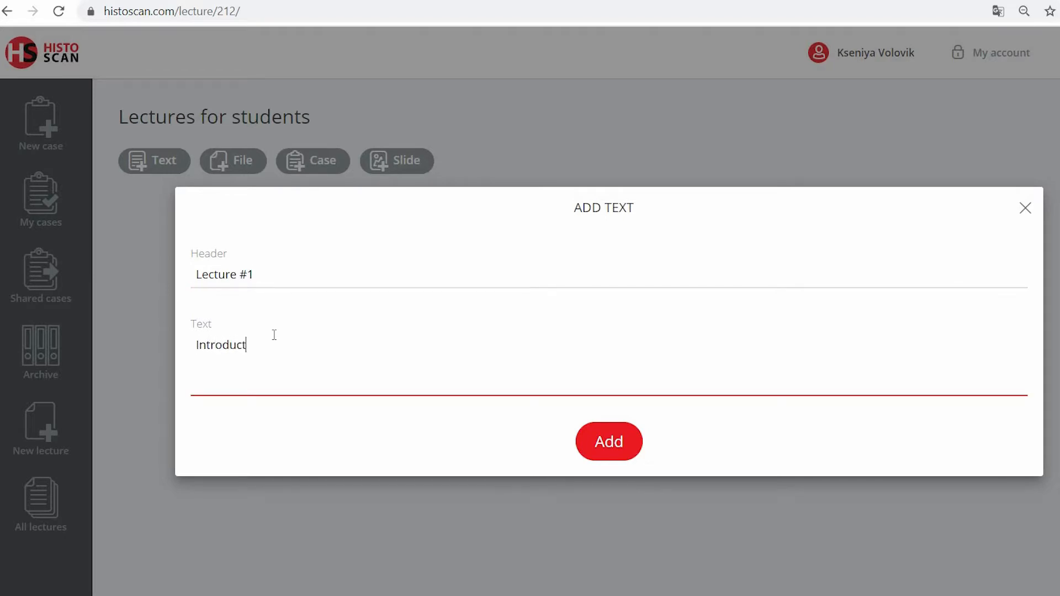
type("ory lecture")
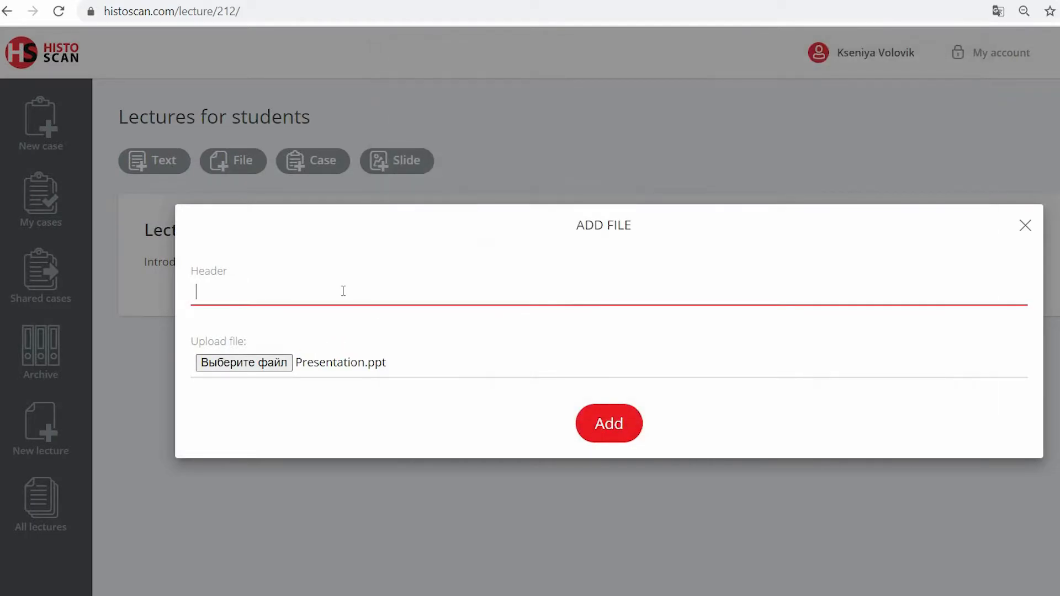
Attach a file item 'File 1' with Presentation.ppt.
type("File 1")
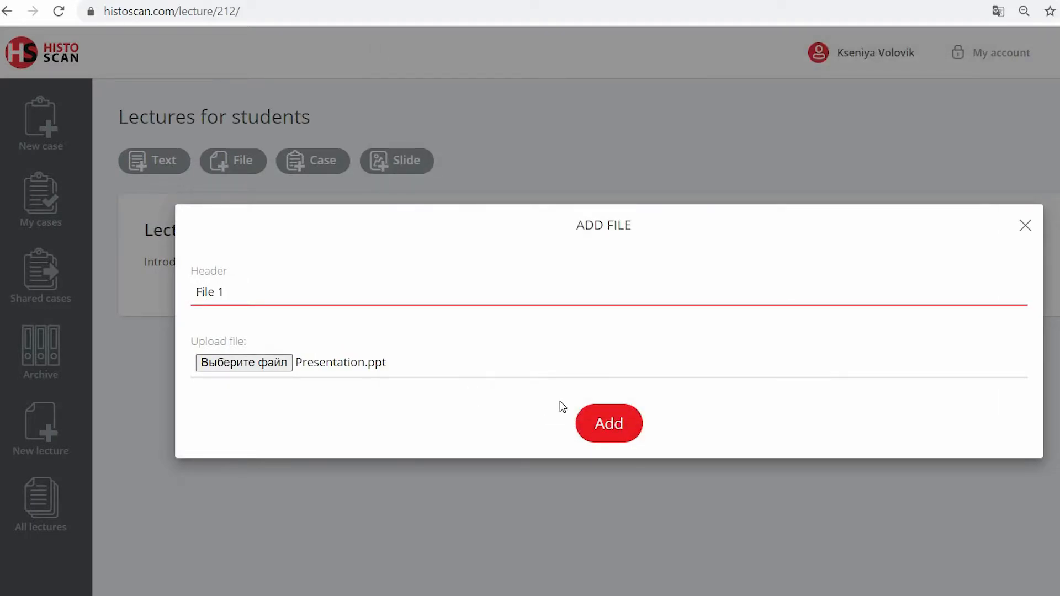
left_click(607, 422)
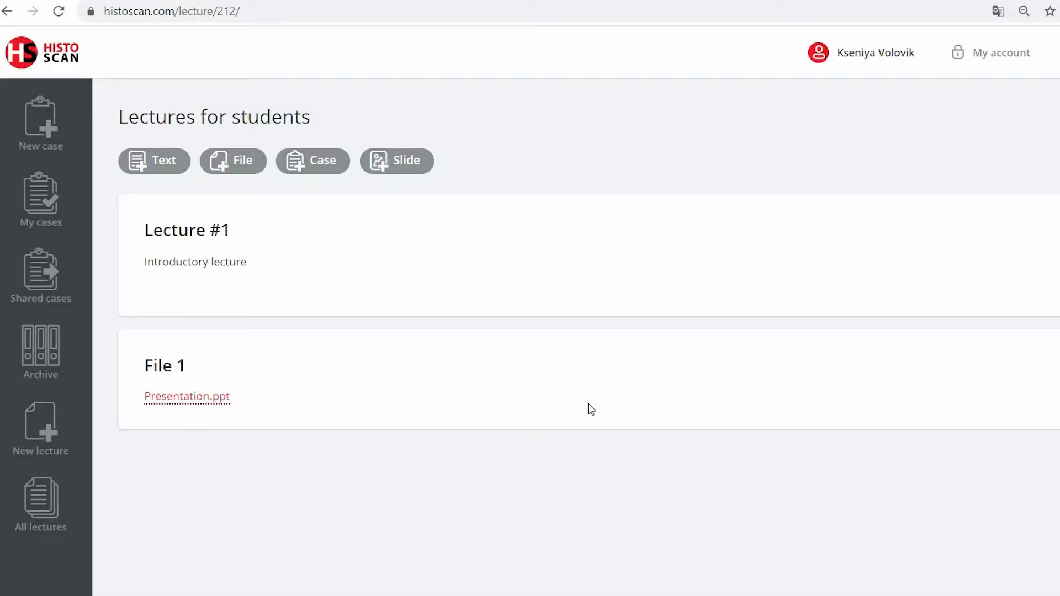
Browse My cases past case #4114 and start a new case.
left_click(41, 197)
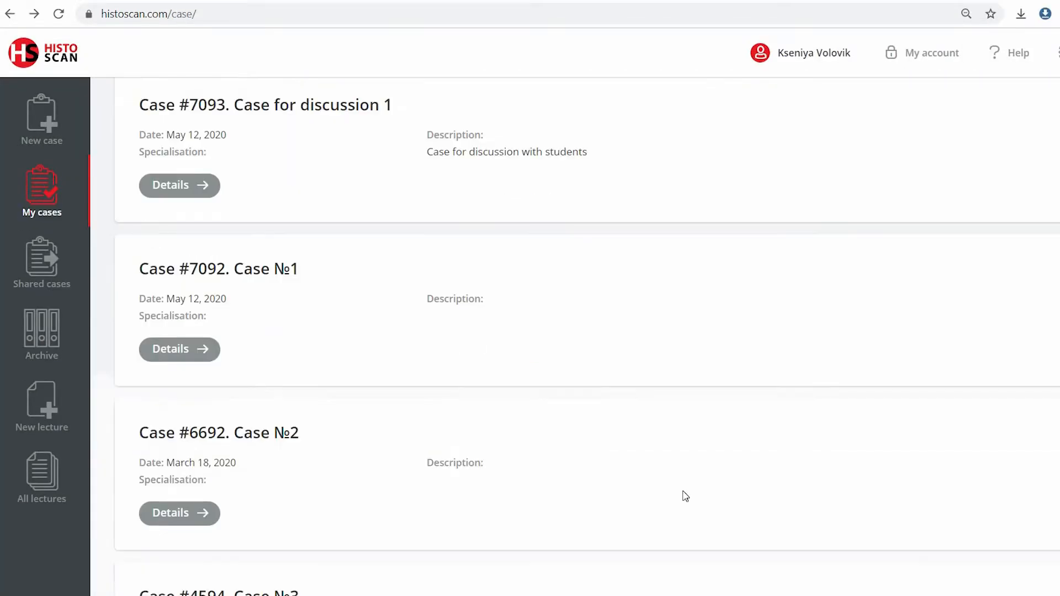
scroll("down", 3)
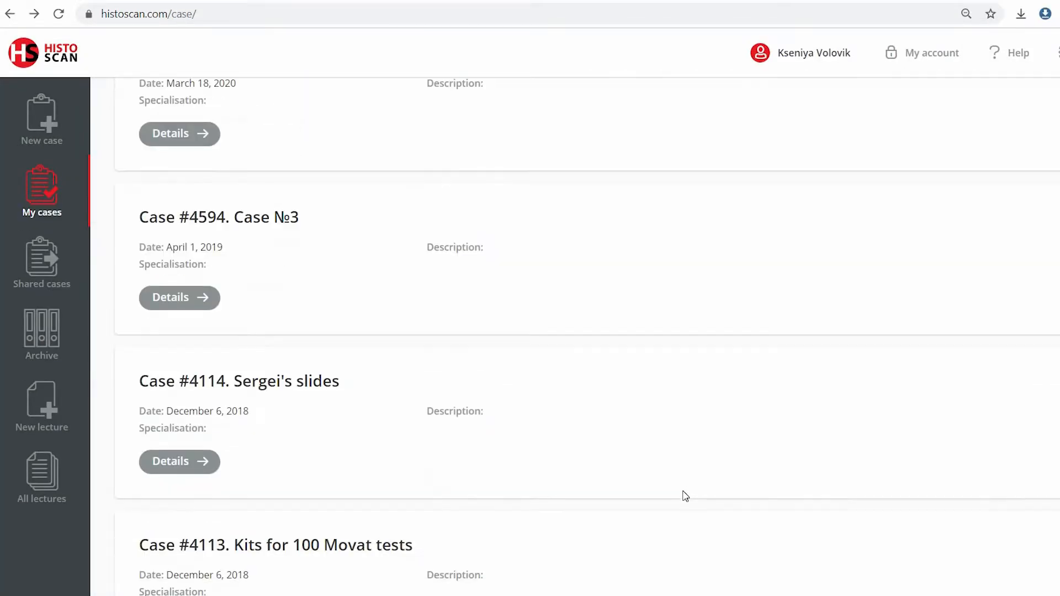
left_click(170, 462)
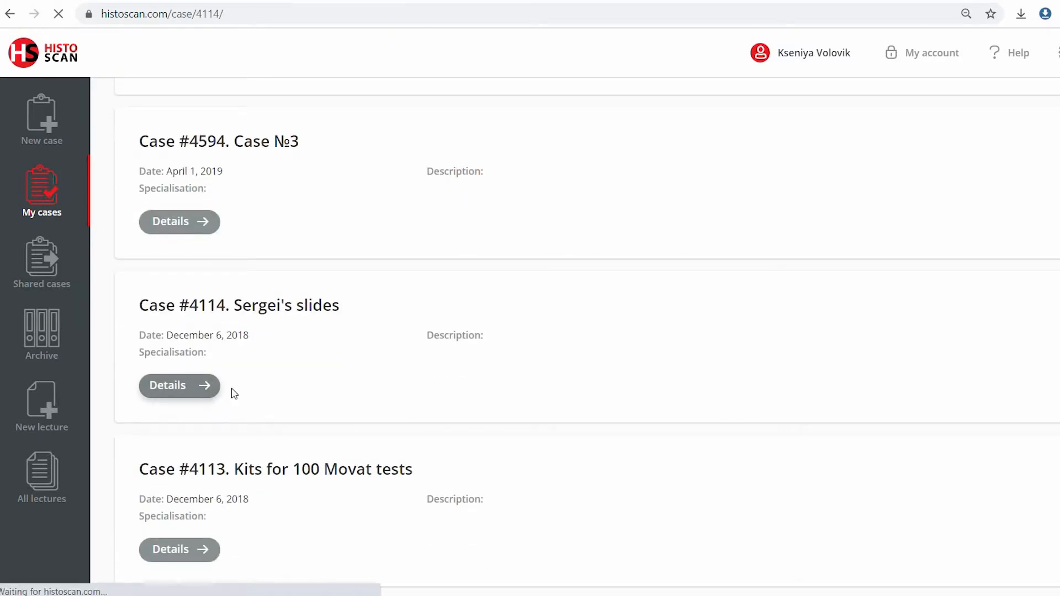
left_click(179, 385)
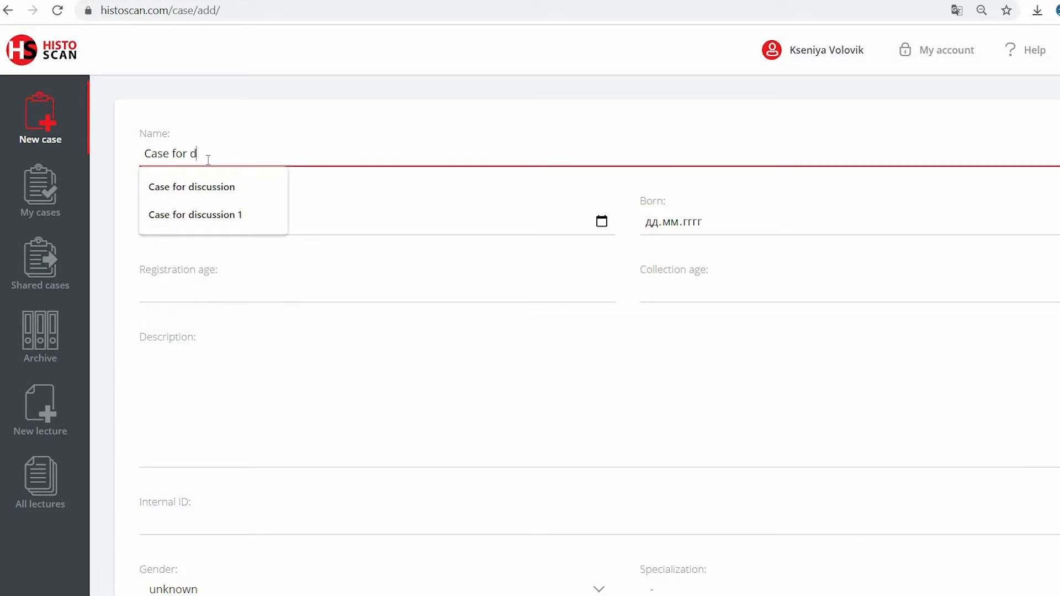
Save 'Case for discussion' for a female patient, described as for discussion with students.
left_click(191, 187)
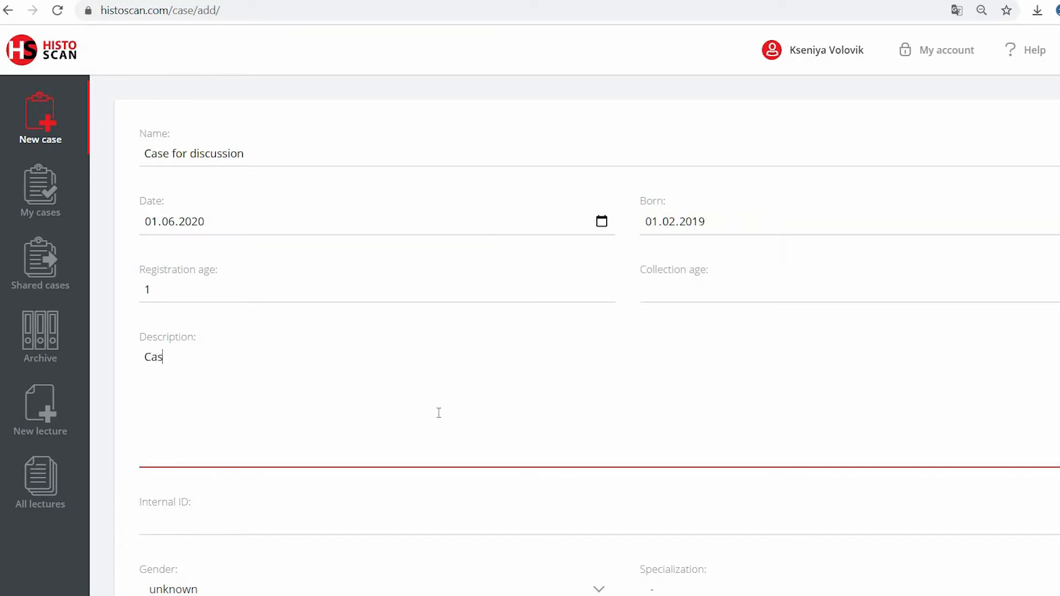
type("e for discussion")
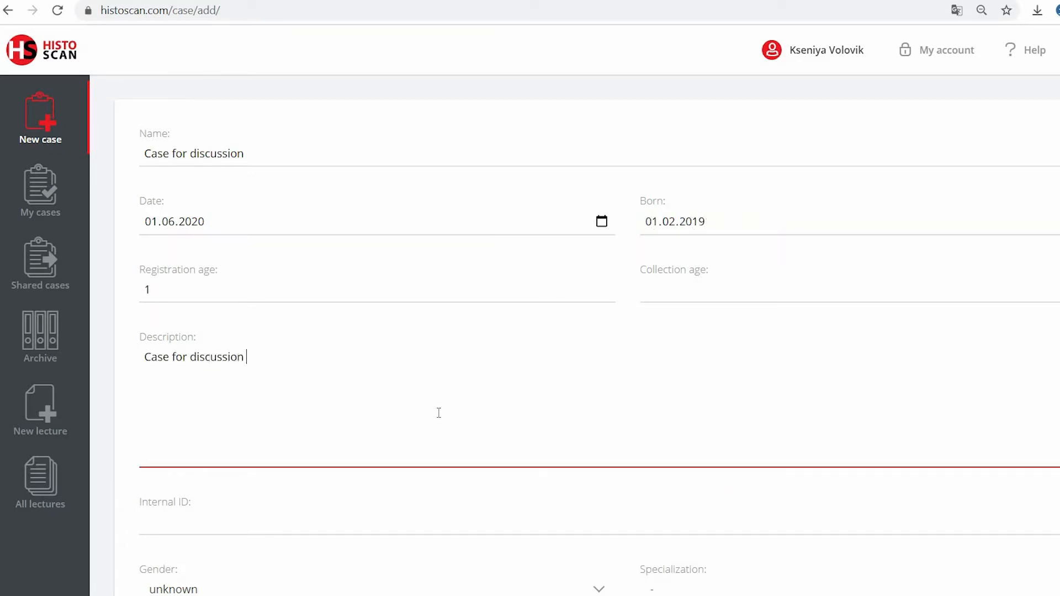
type("with students")
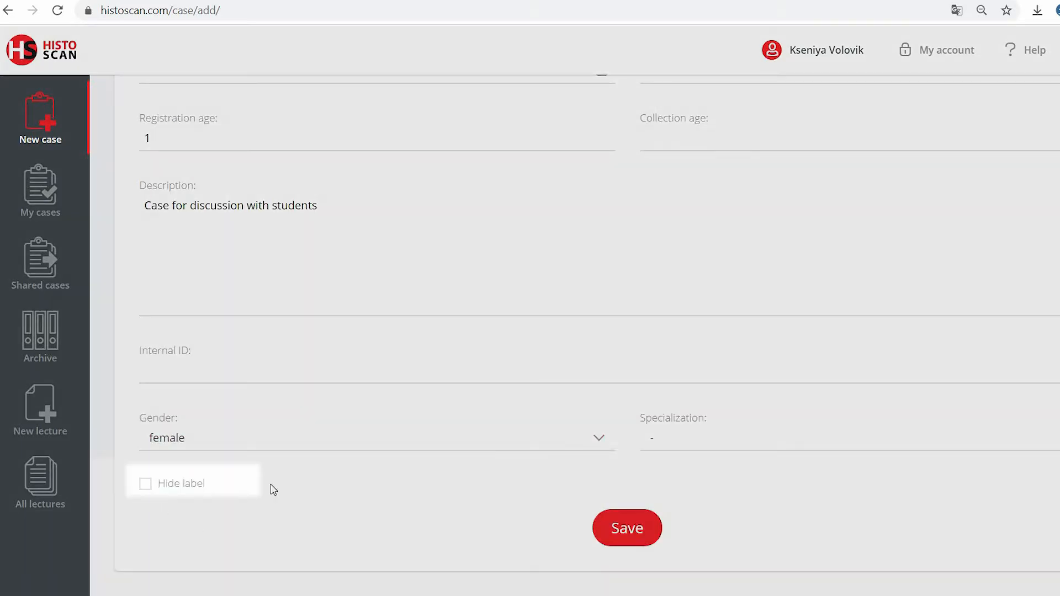
left_click(626, 527)
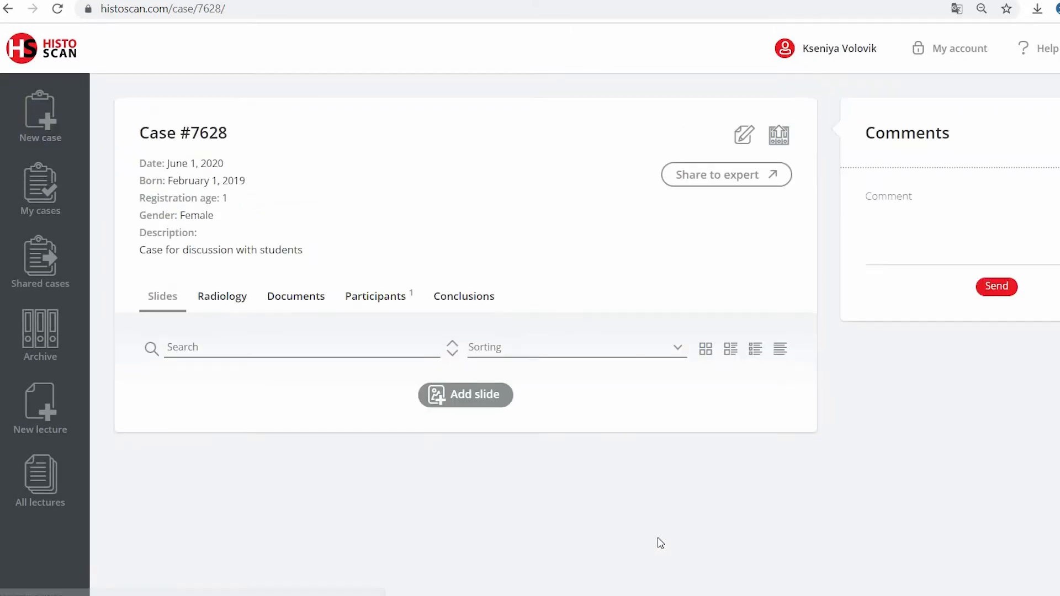
Upload Materials.zip as the case's slide materials.
left_click(465, 395)
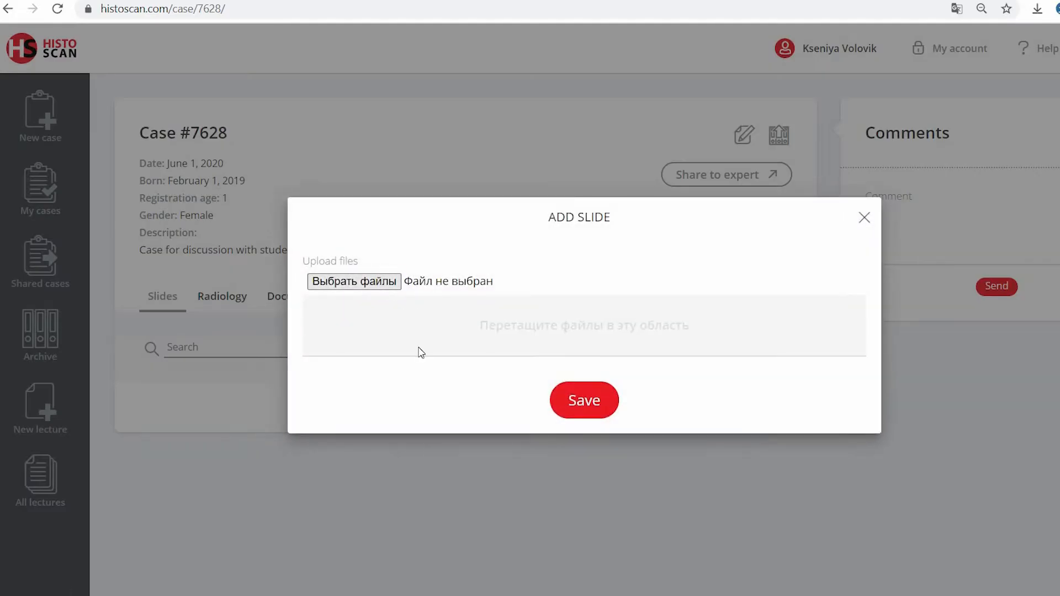
left_click(353, 282)
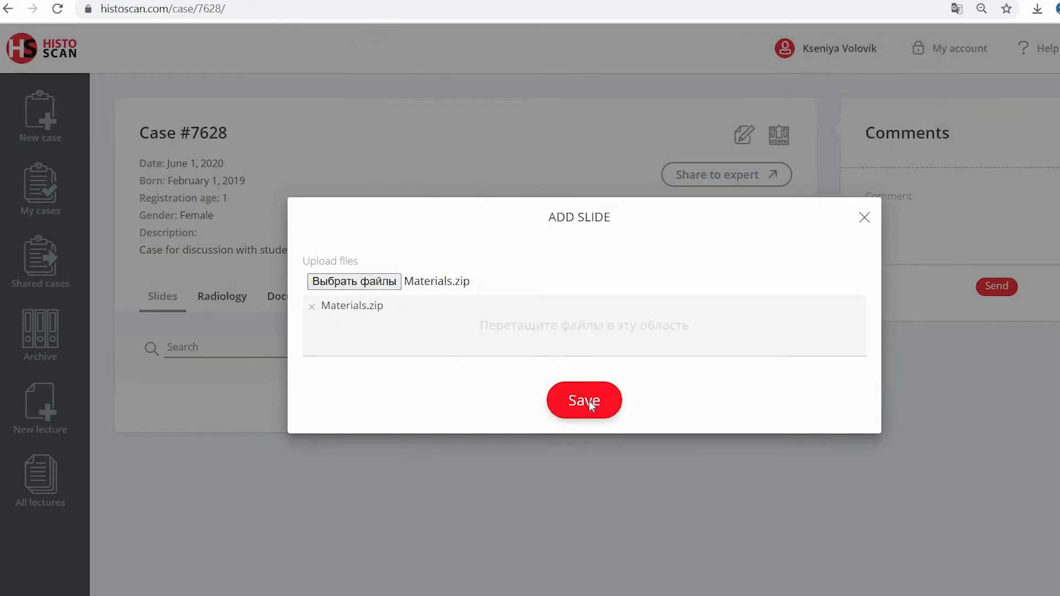
left_click(583, 399)
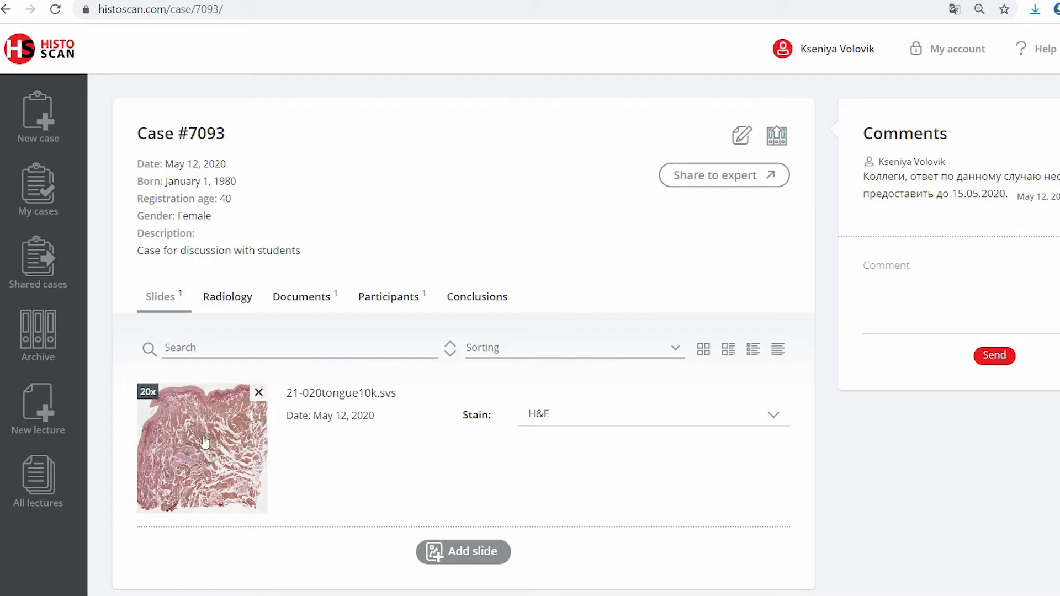
Inspect the uploaded tissue slide zoomed in the viewer.
left_click(201, 449)
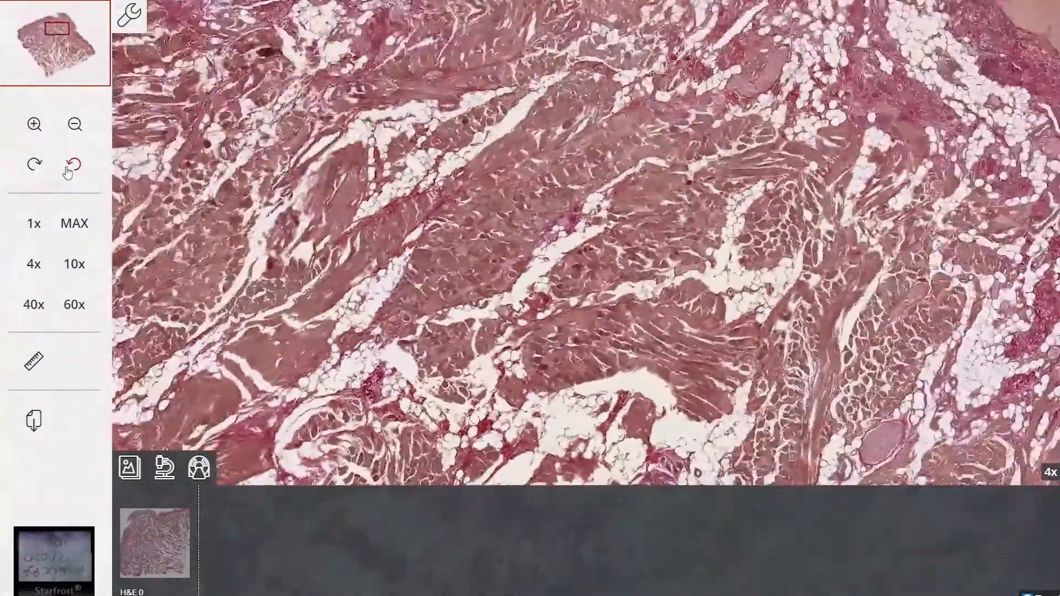
scroll("up", 3)
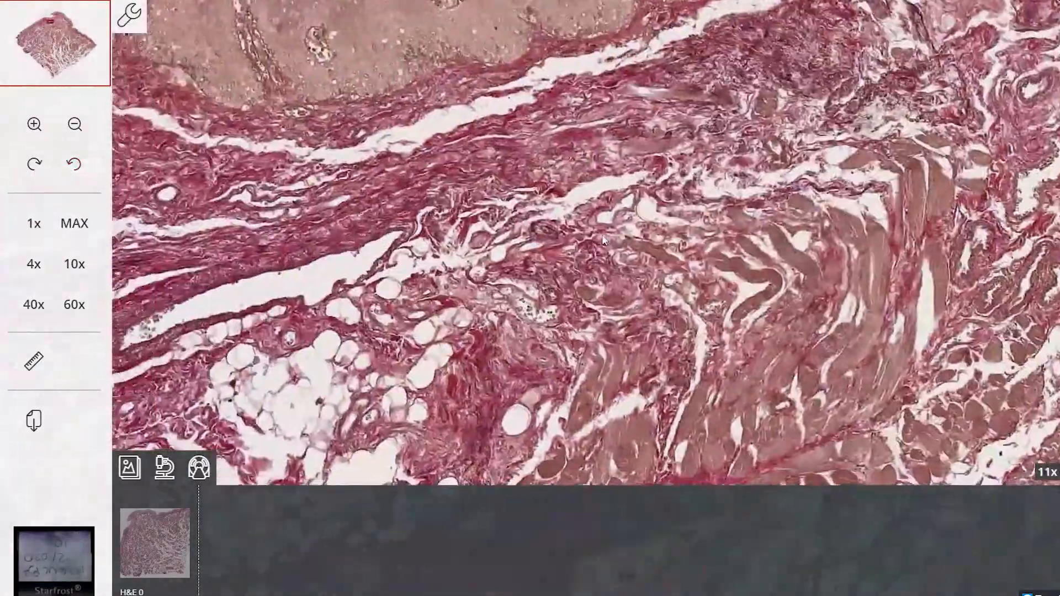
left_click(74, 304)
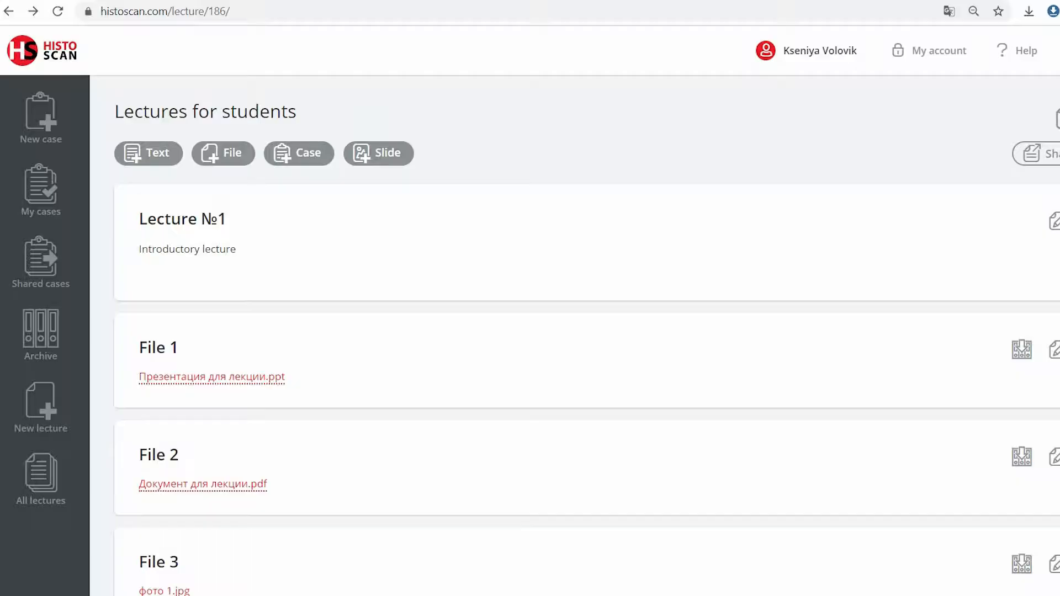
Attach the discussion case to the lecture under the header 'Homework'.
left_click(298, 152)
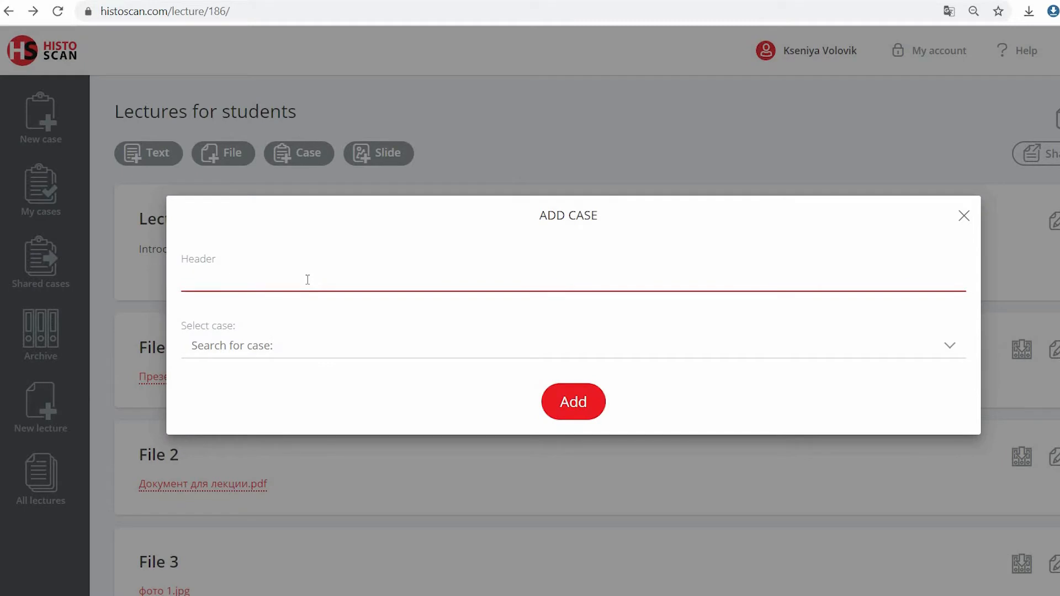
type("Homework")
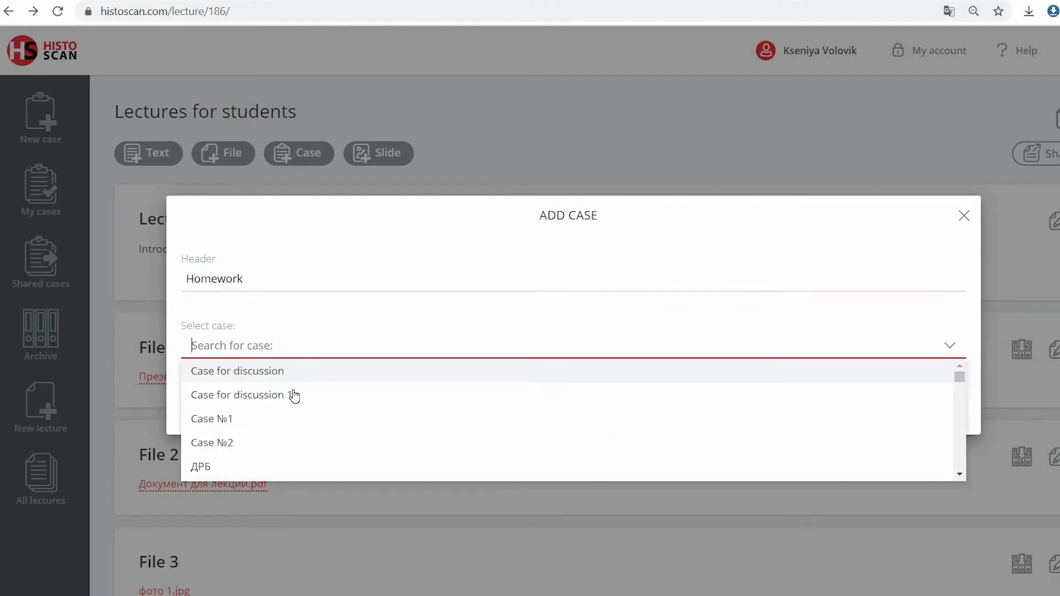
left_click(963, 215)
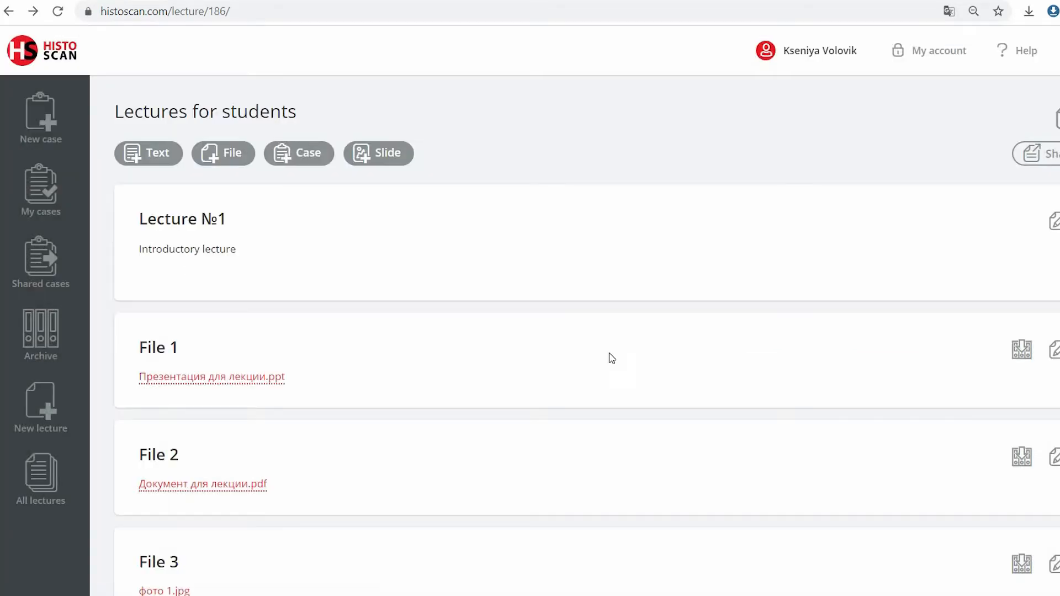
left_click(39, 191)
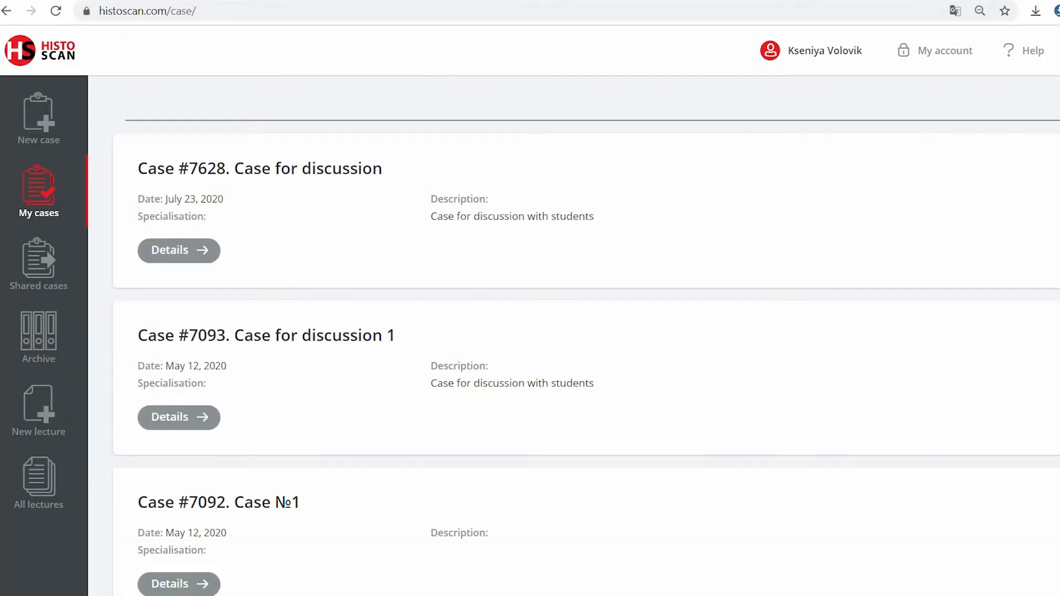
left_click(39, 480)
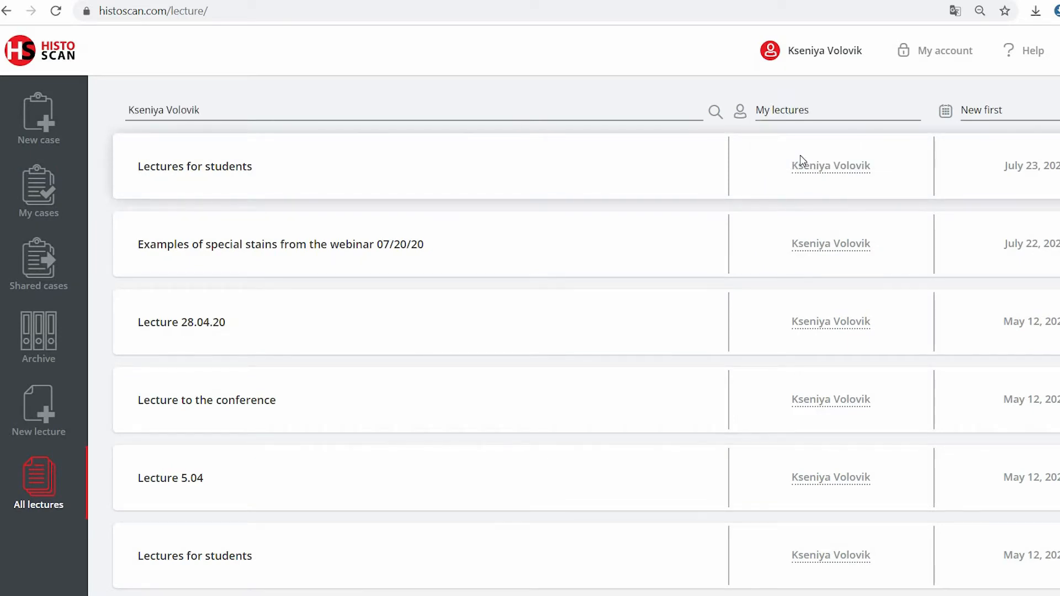
left_click(981, 109)
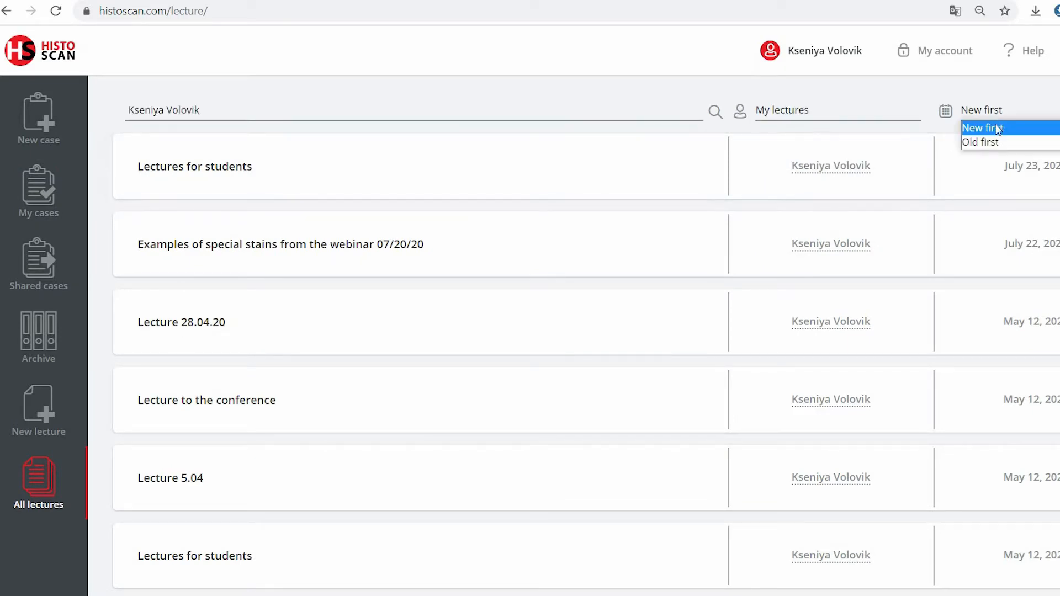
mouse_move(991, 143)
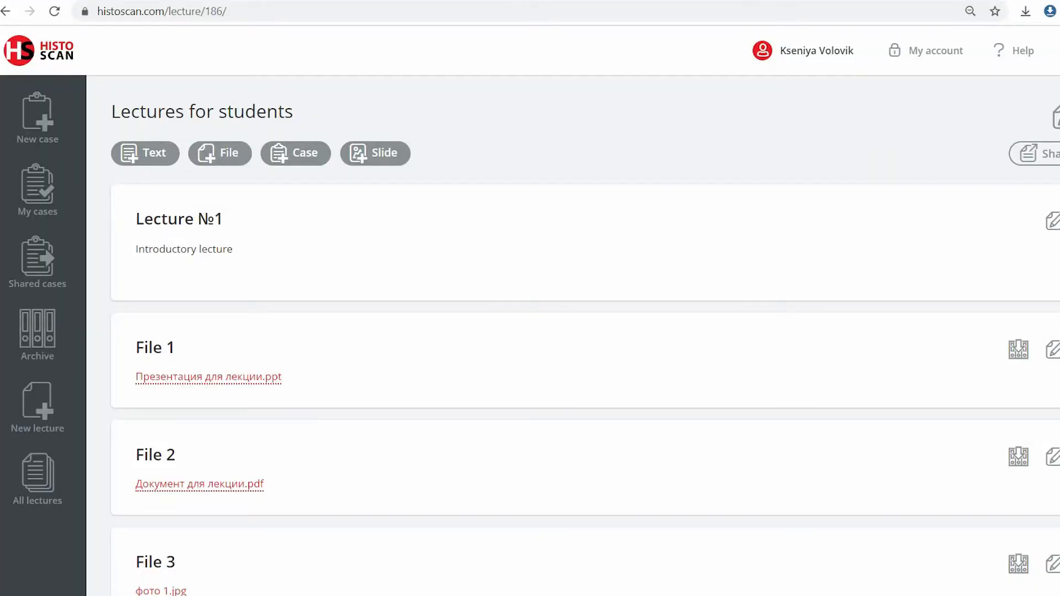
Set lecture access to Share to registered users and send it.
left_click(1039, 153)
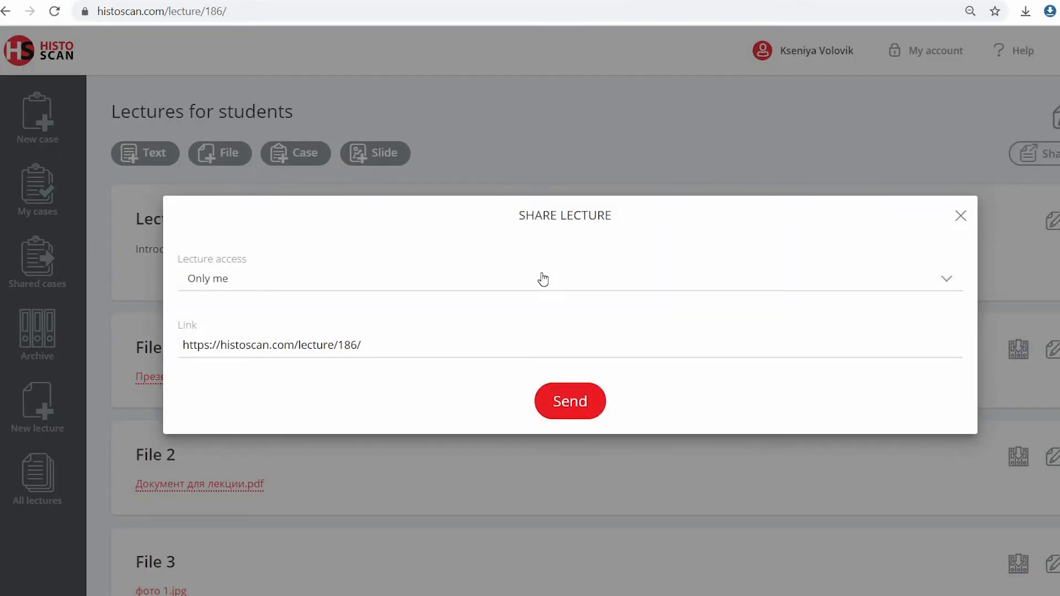
left_click(541, 279)
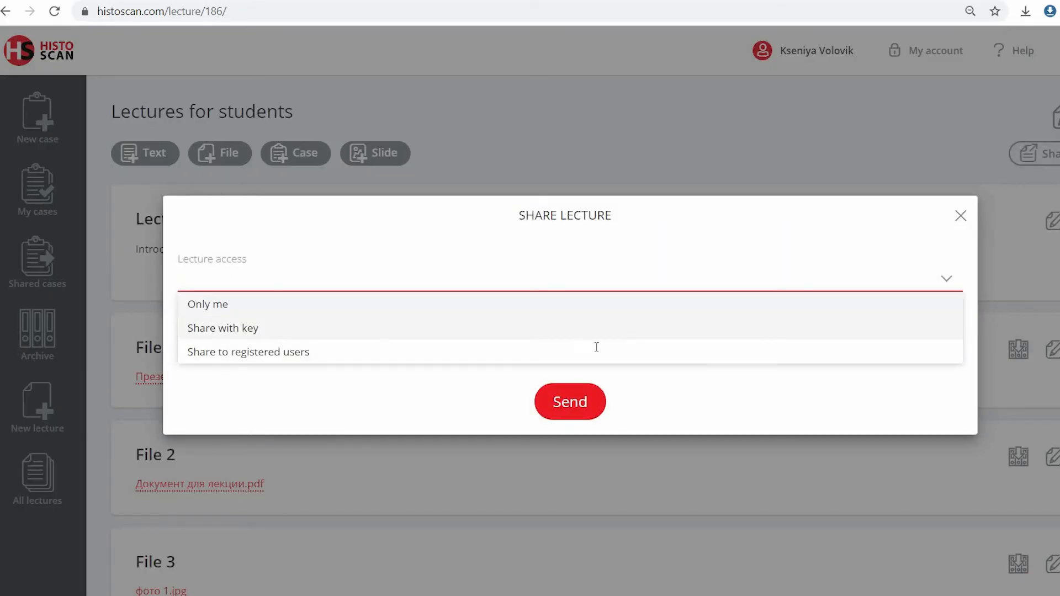
left_click(222, 328)
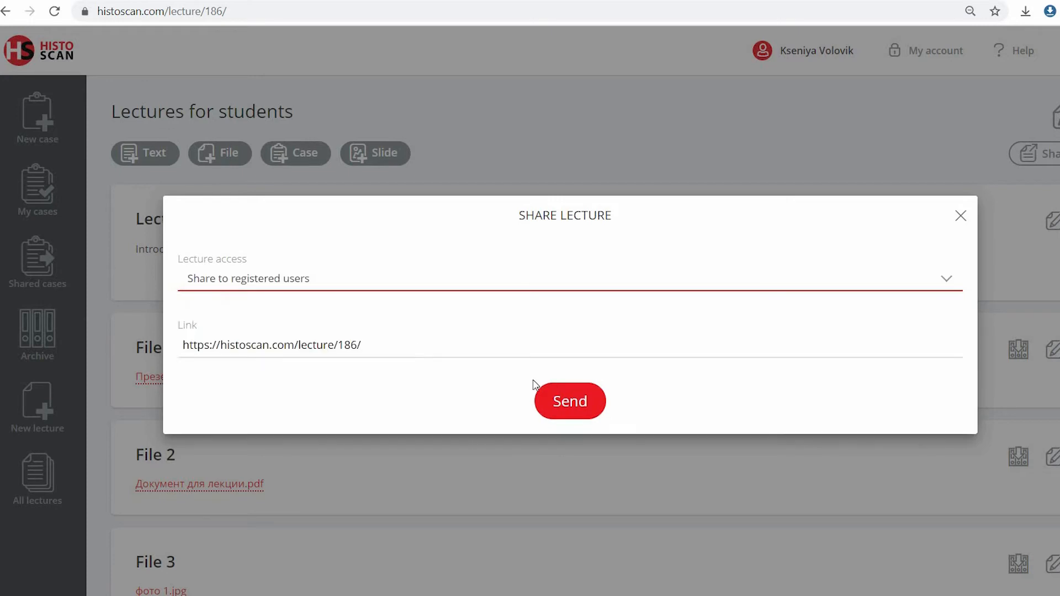
mouse_move(569, 405)
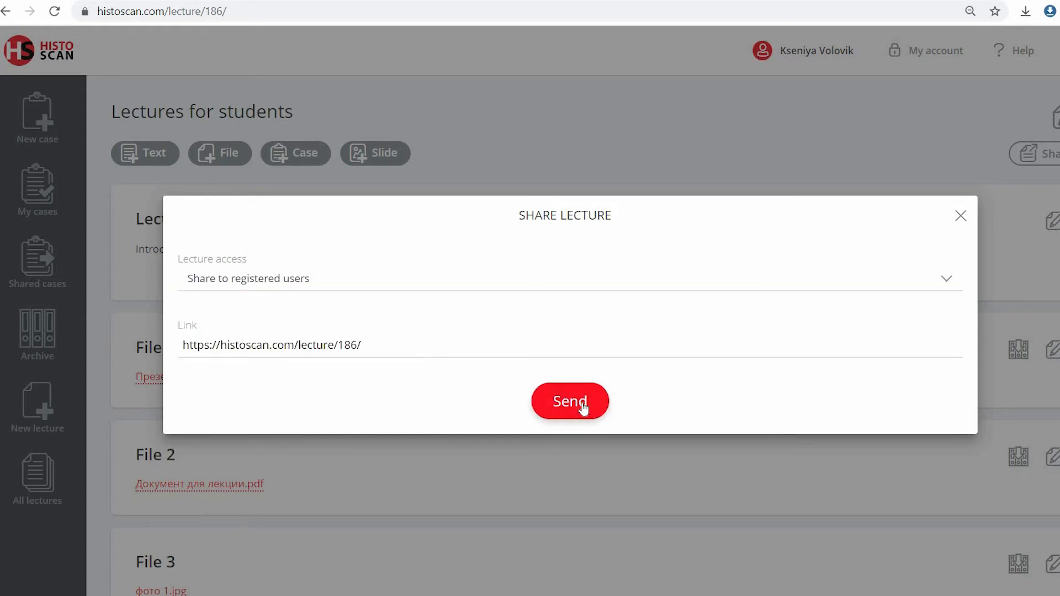
left_click(570, 401)
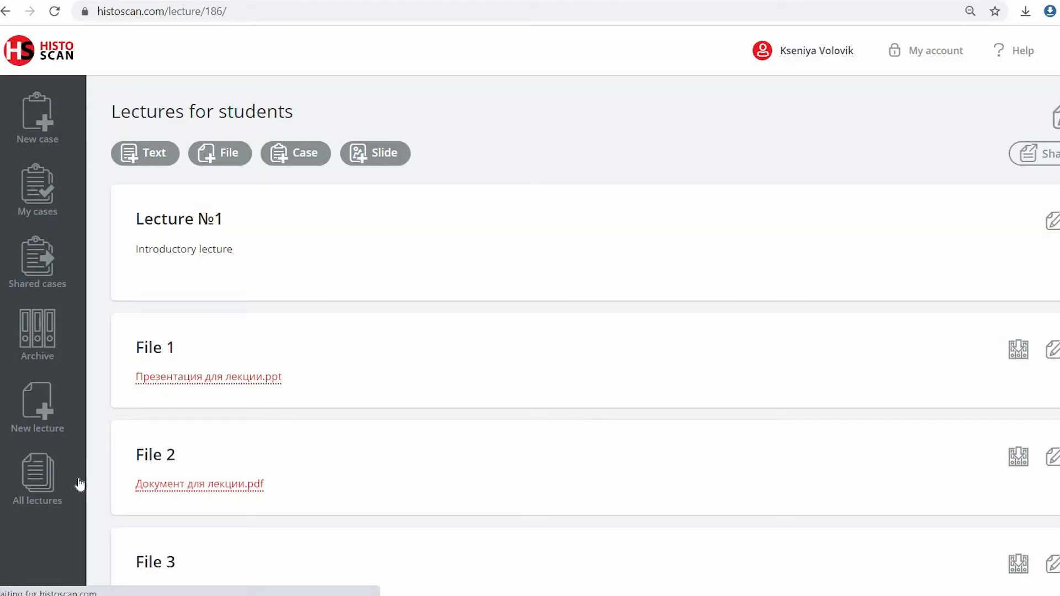
Show the All lectures list, with 'Lectures for students' now appearing first.
left_click(38, 477)
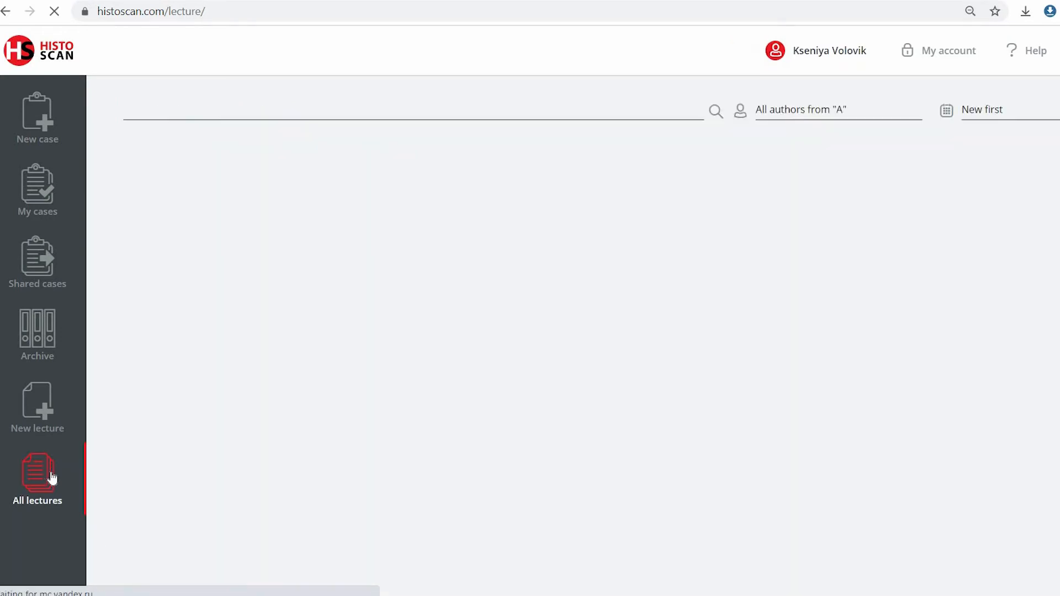
left_click(38, 478)
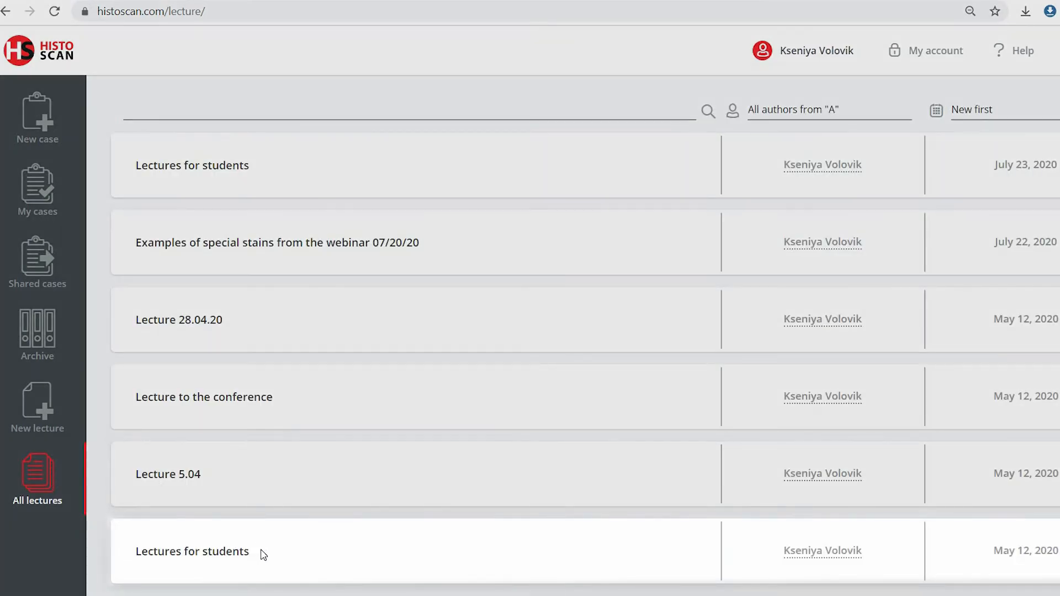